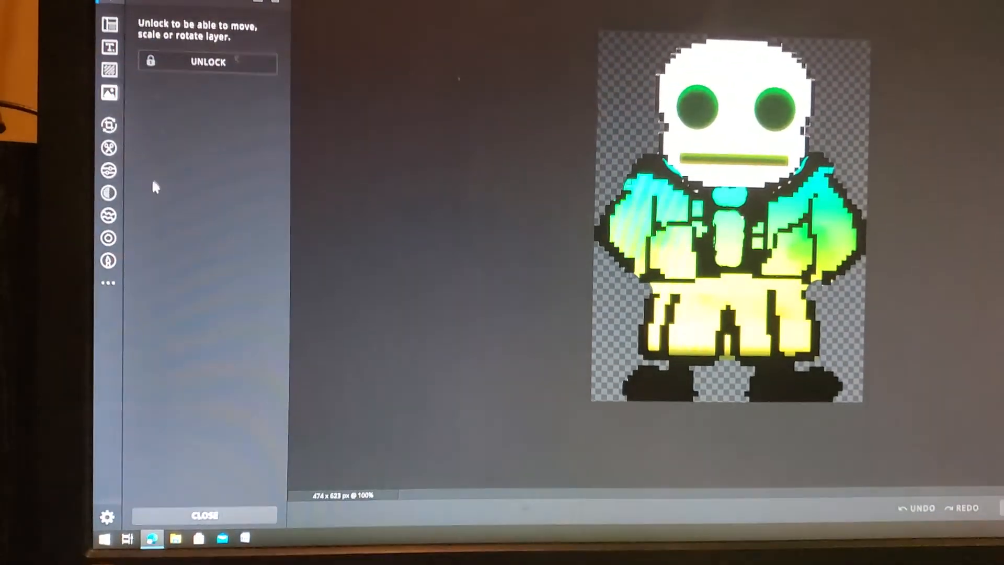
pyautogui.moveTo(109, 169)
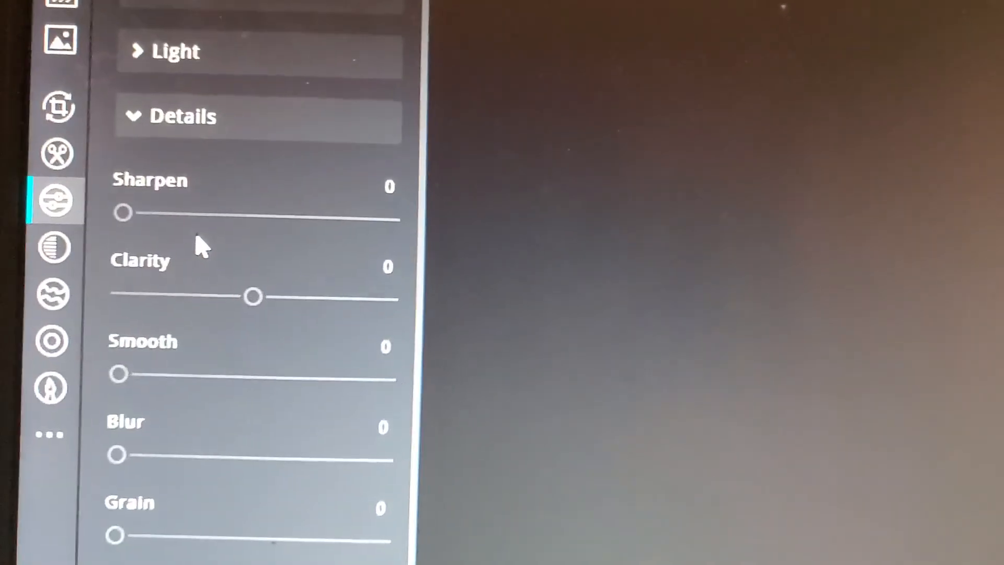
# Step: Drag Sharpen, Clarity and Grain in Details up to 100
pyautogui.scroll(-3)
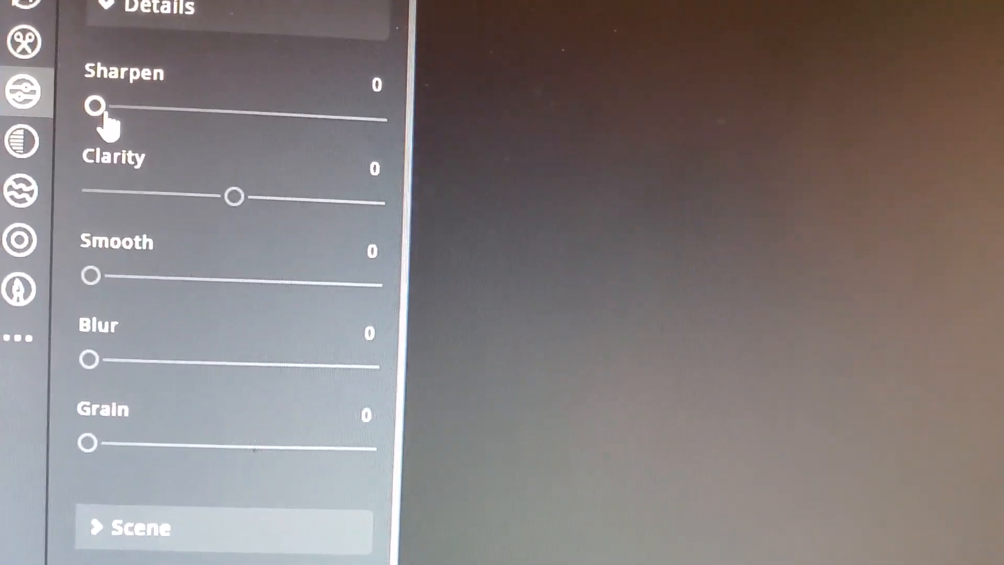
pyautogui.moveTo(96, 105); pyautogui.dragTo(384, 131)
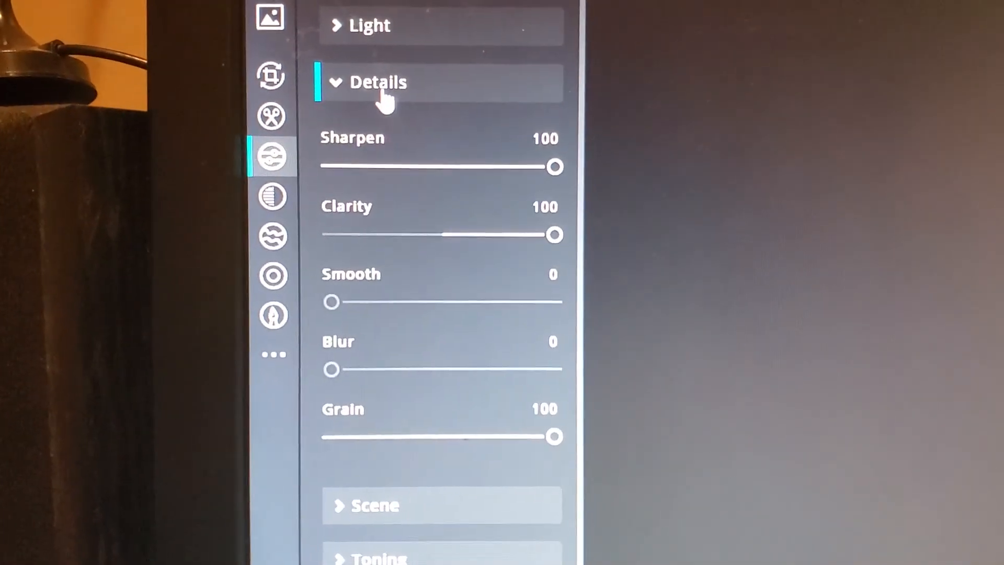
# Step: Reopen Details, expand Toning, and pick red #FF0000 as the toning colour
pyautogui.click(377, 82)
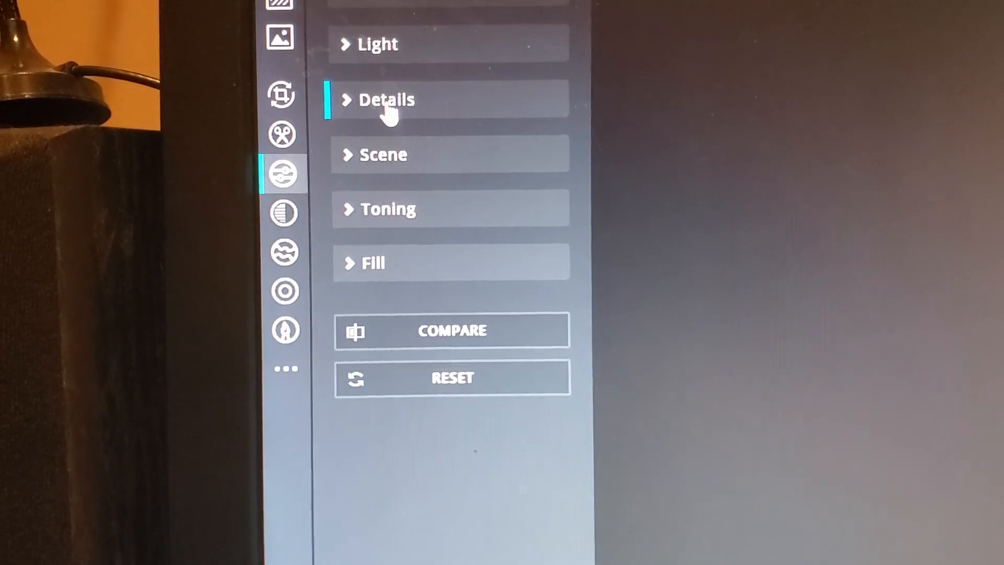
pyautogui.click(384, 99)
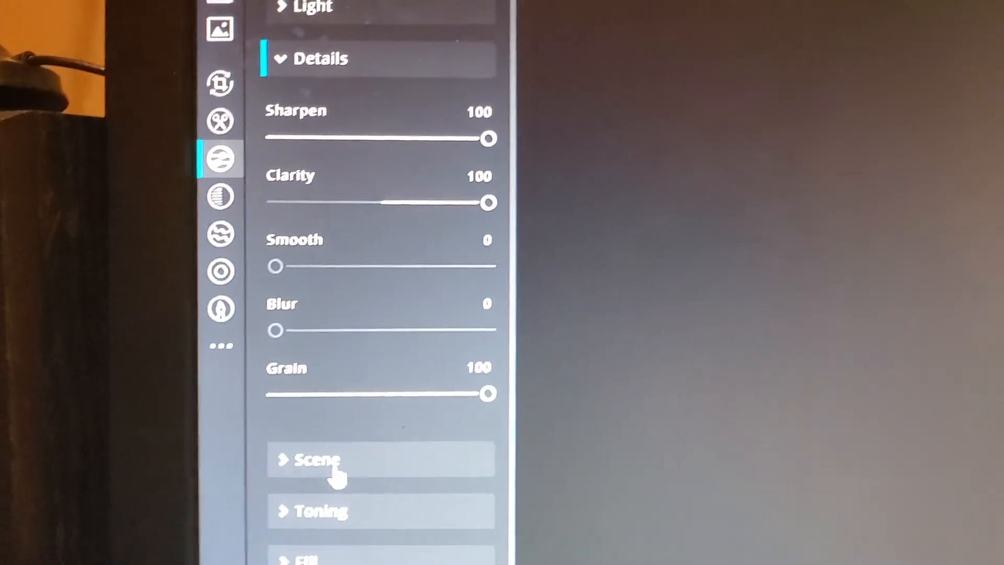
pyautogui.scroll(-3)
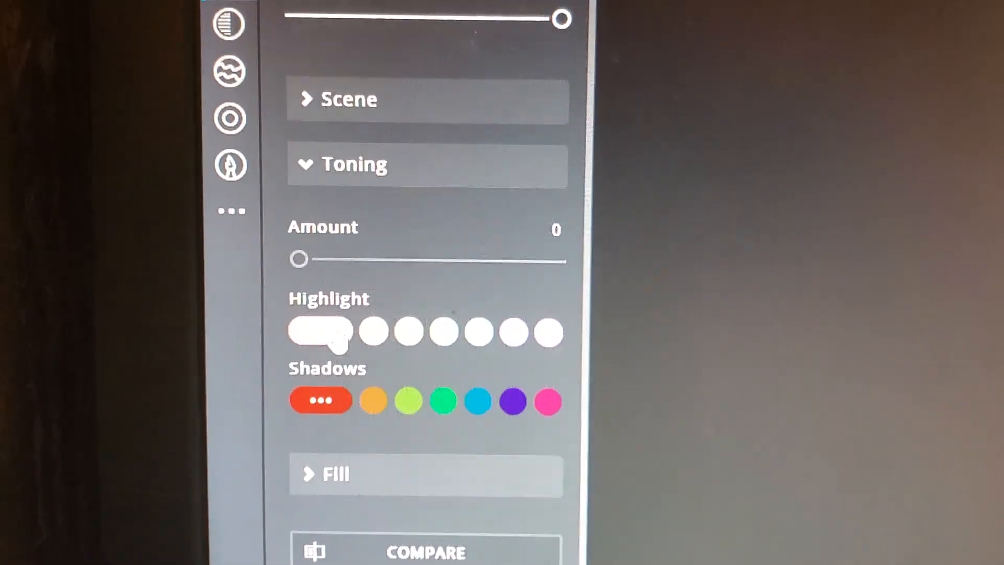
pyautogui.click(320, 331)
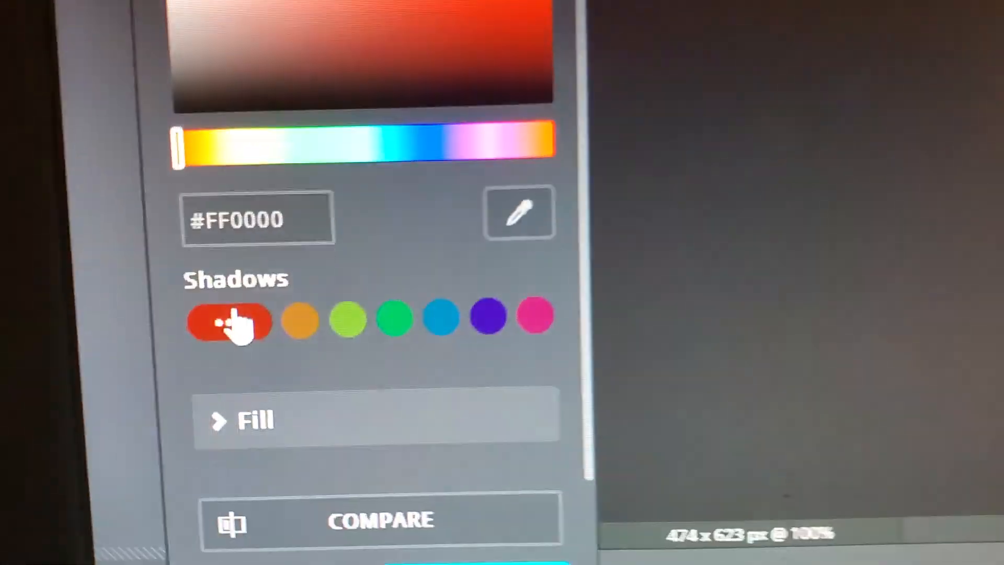
pyautogui.click(228, 322)
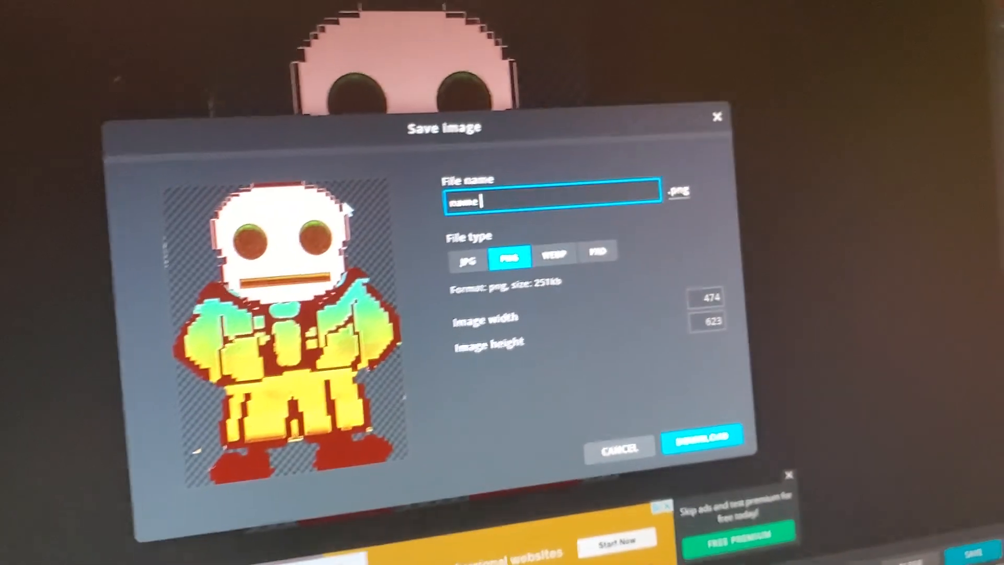
# Step: Name the export 'name your thing 1' as a 1% quality JPG
pyautogui.write('yo')
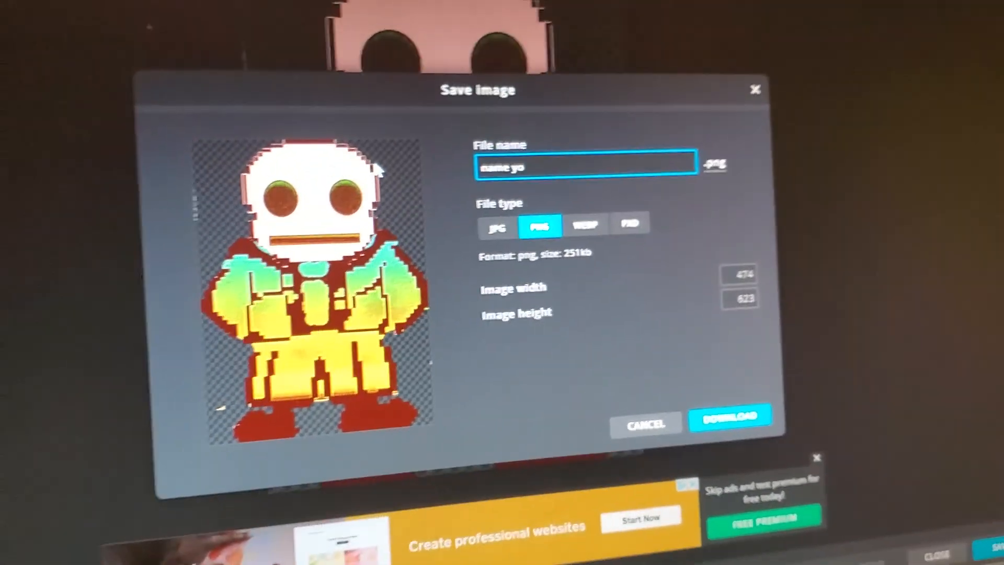
pyautogui.write('ur thing 1')
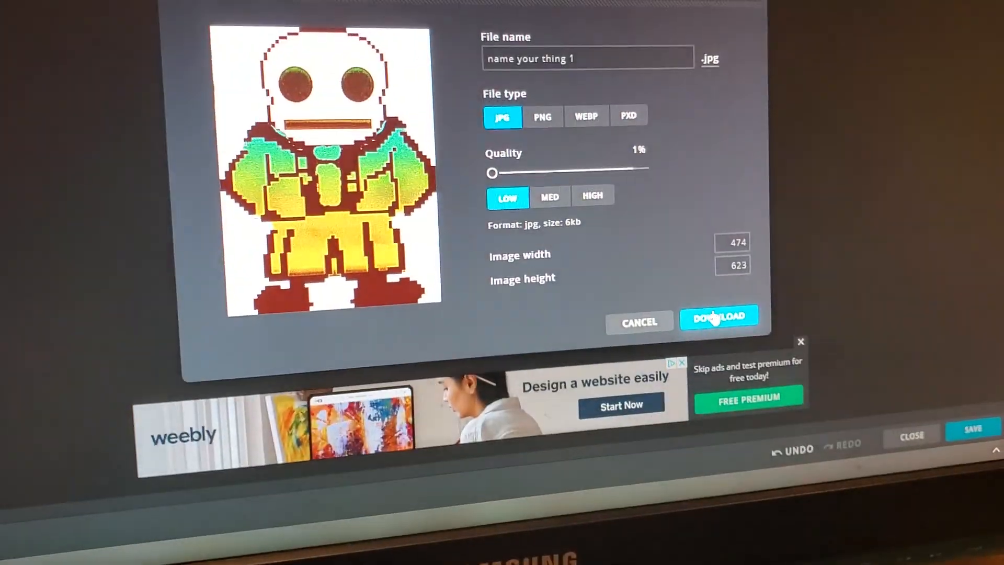
# Step: Download the 1% JPG, dismiss the confirmation, and reopen the saved image
pyautogui.click(719, 319)
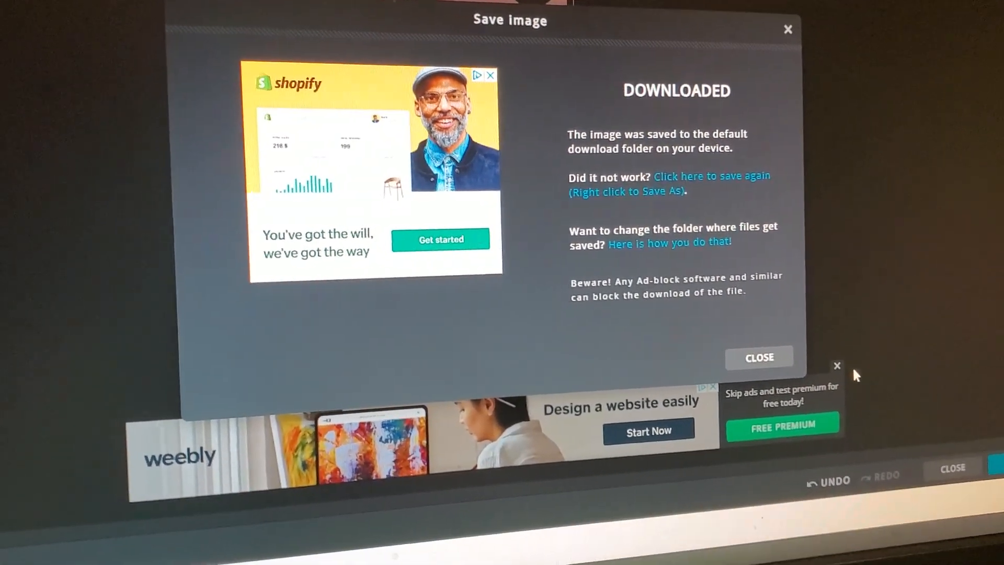
pyautogui.click(758, 356)
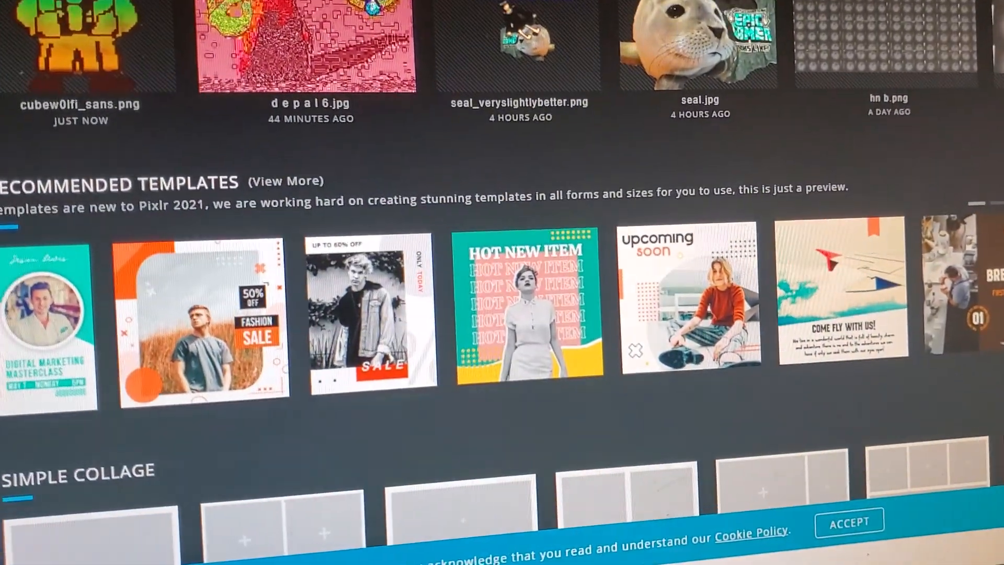
pyautogui.click(80, 45)
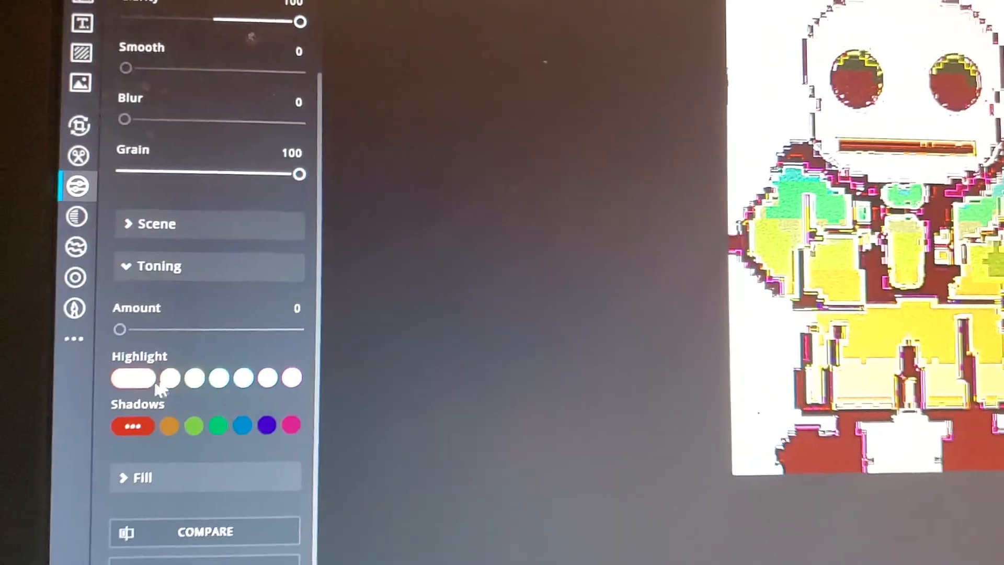
# Step: Pick a red-orange highlight toning colour and apply it for a pinkish cast
pyautogui.click(133, 377)
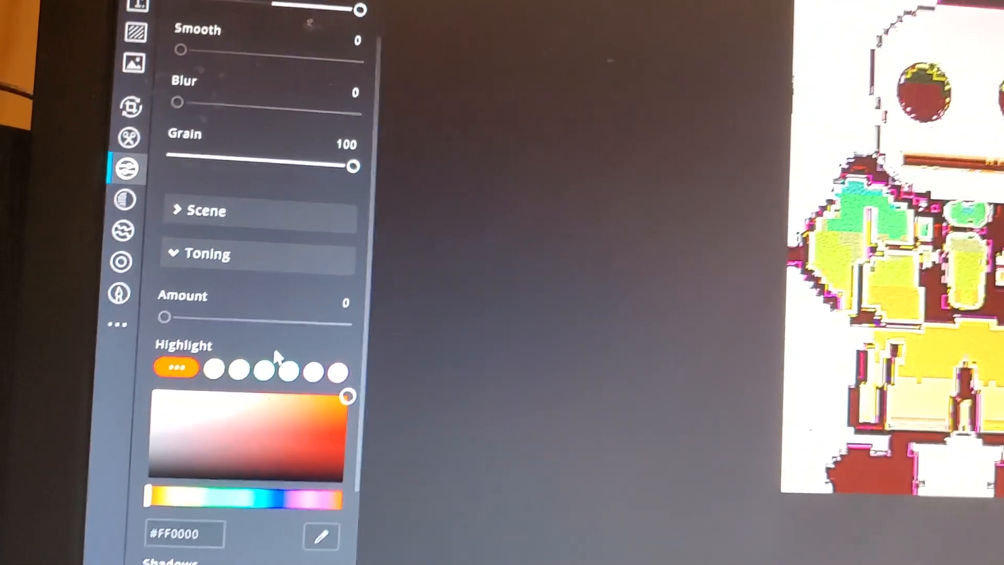
pyautogui.scroll(-3)
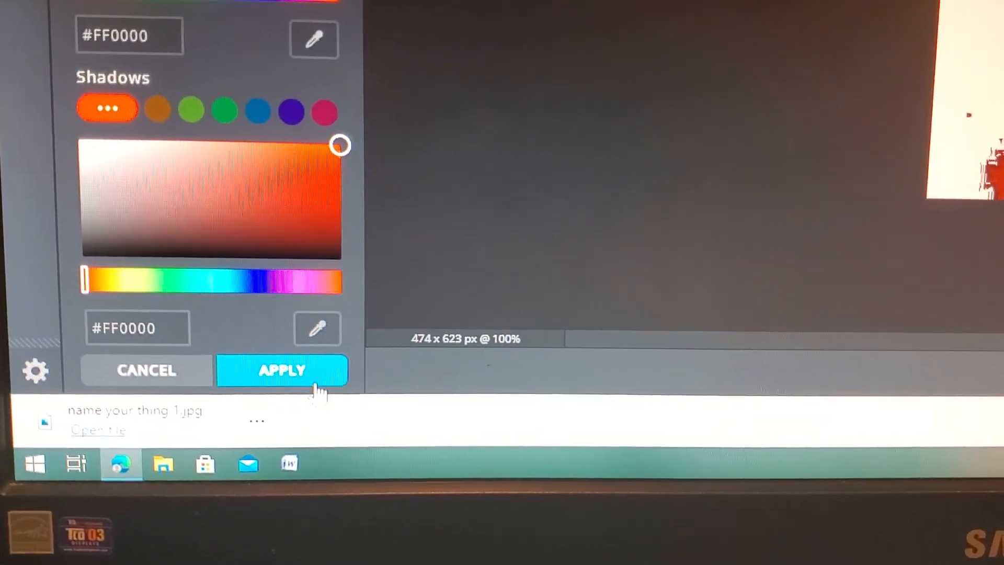
pyautogui.click(281, 370)
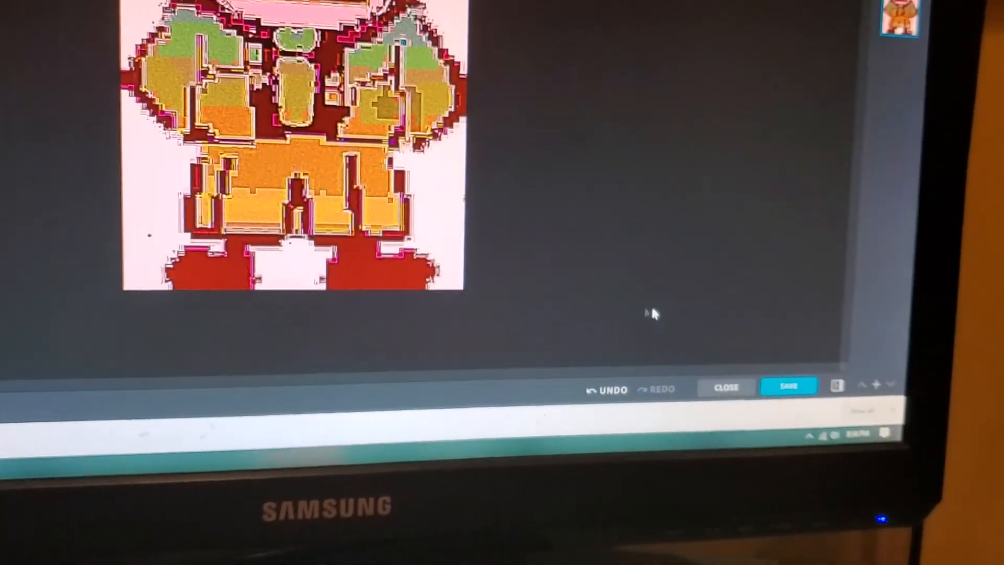
# Step: Download the image as 'name your thing 2', a Low quality JPG
pyautogui.click(788, 387)
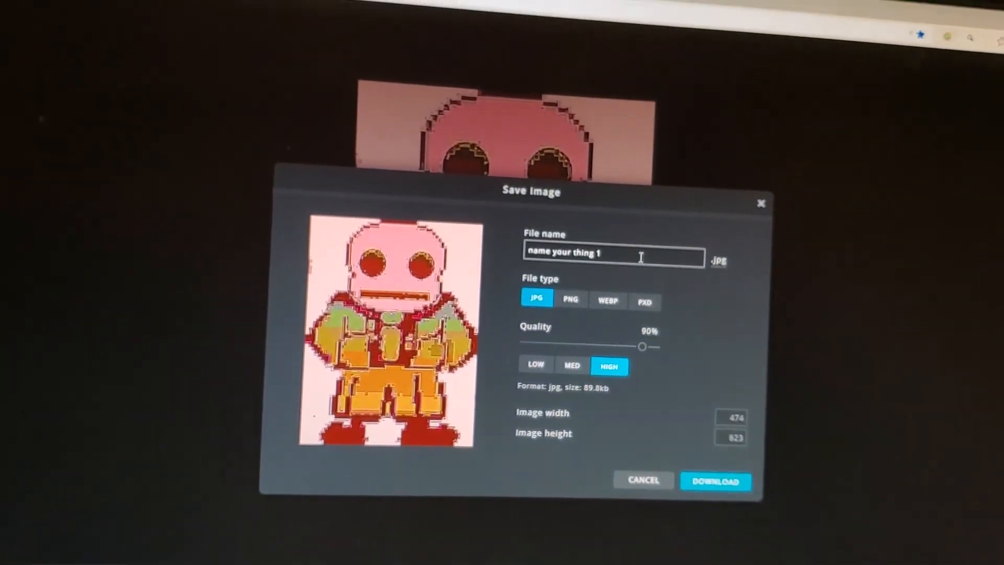
pyautogui.write('2')
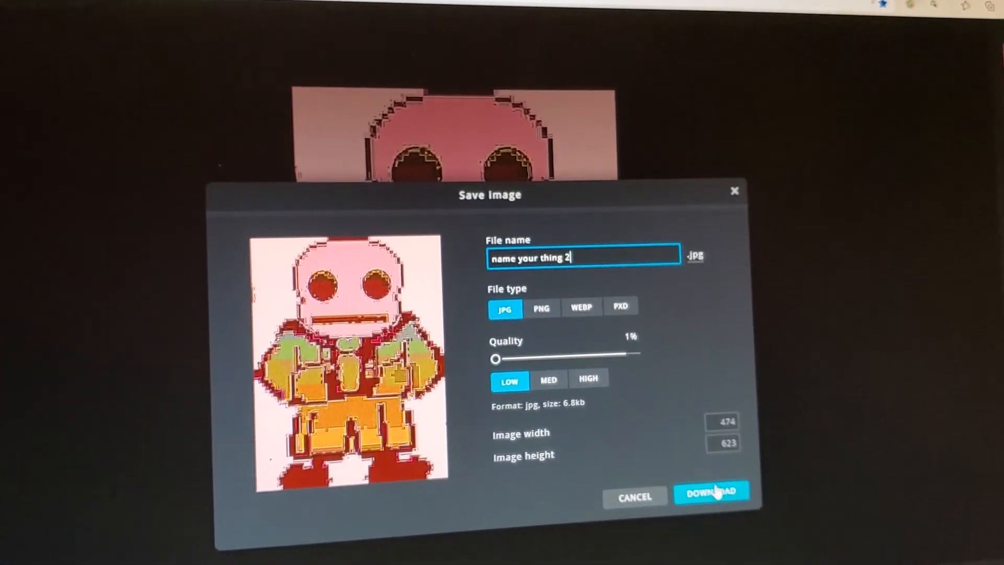
pyautogui.click(710, 496)
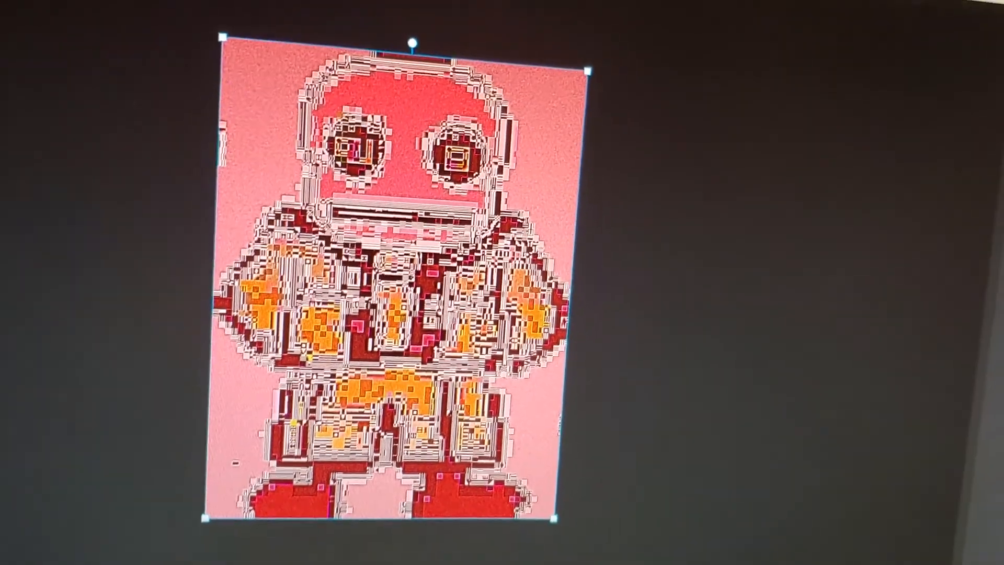